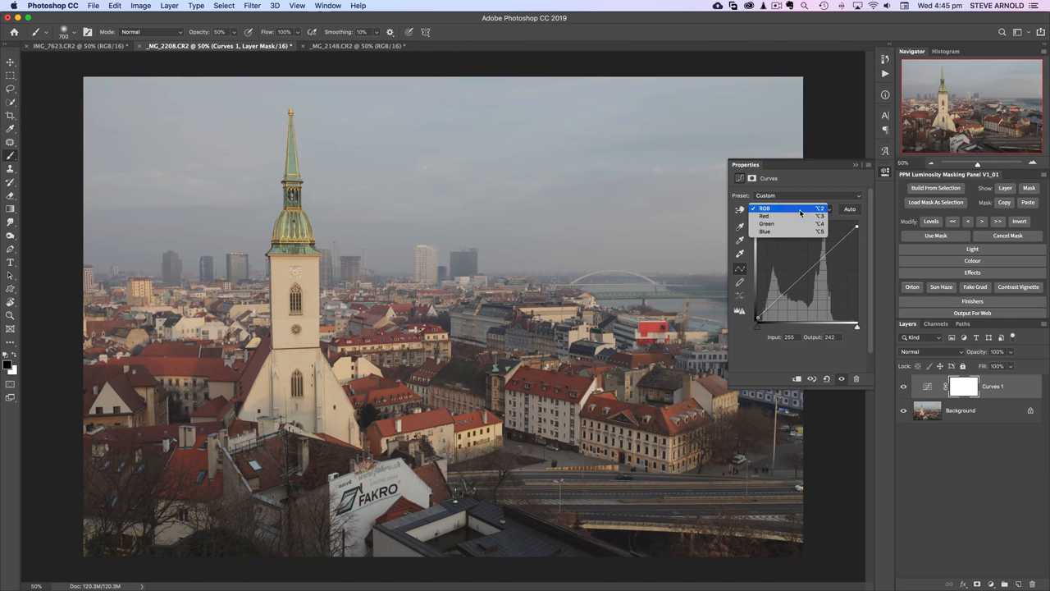
Step: On the Curves 1 Blue channel, pull the top-right point inward to cool highlights
click(765, 231)
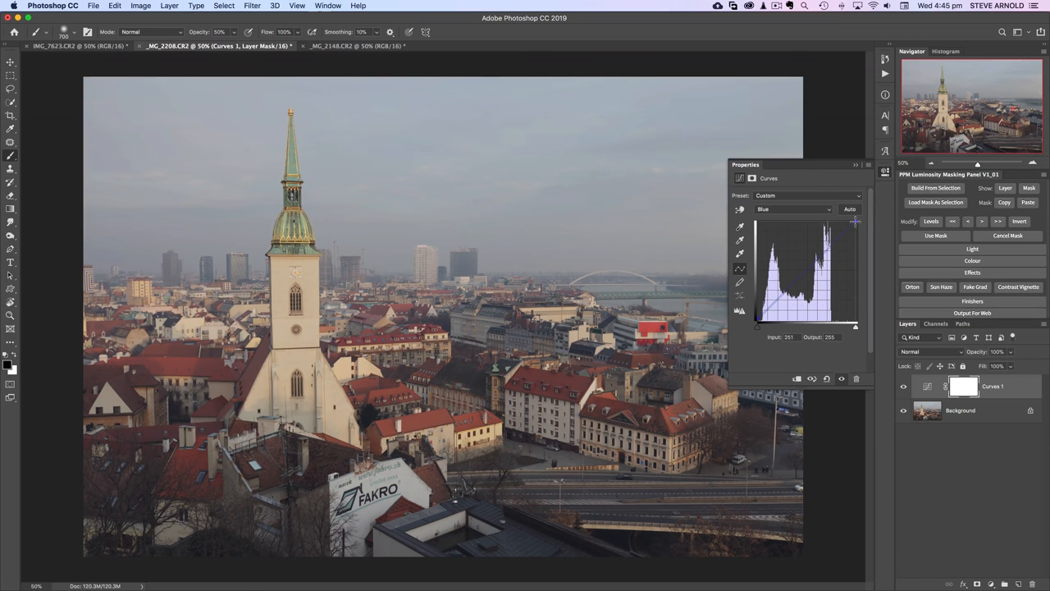
drag(856, 222, 851, 223)
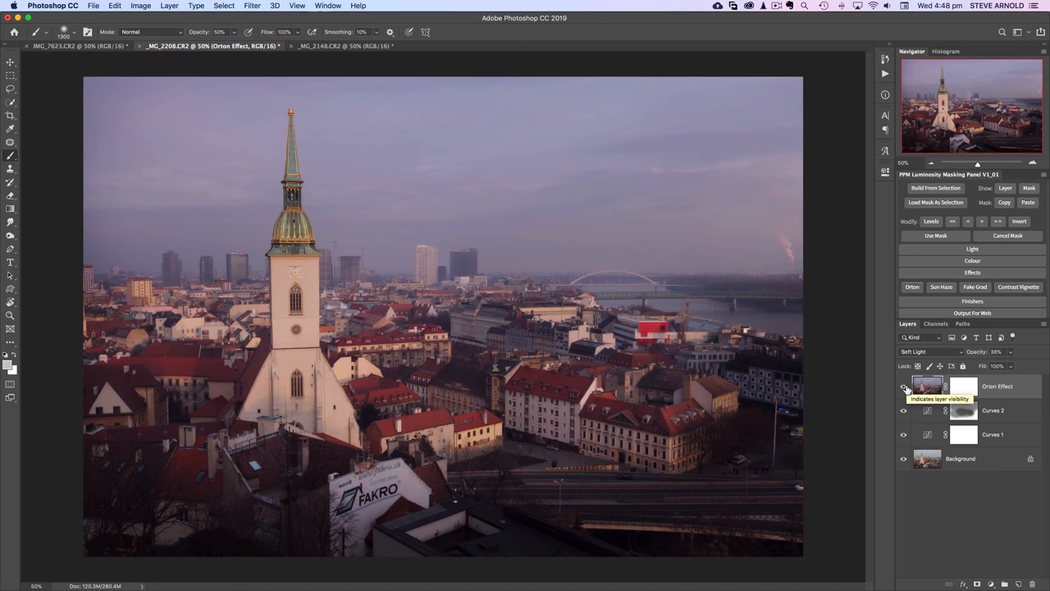
Step: Toggle the Orton Effect layer's visibility to compare the city photo before and after
click(337, 45)
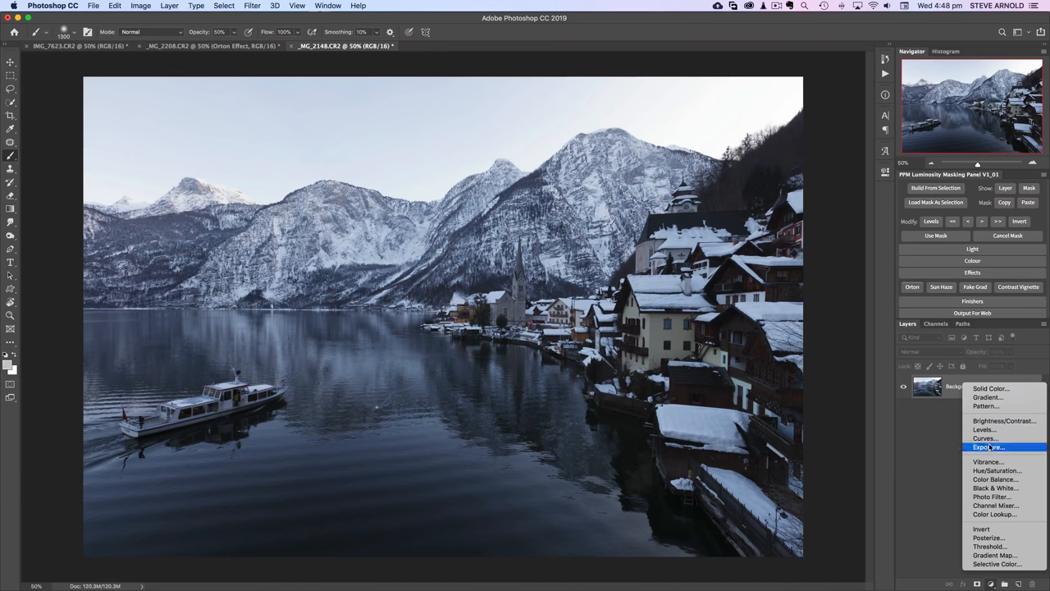
click(985, 437)
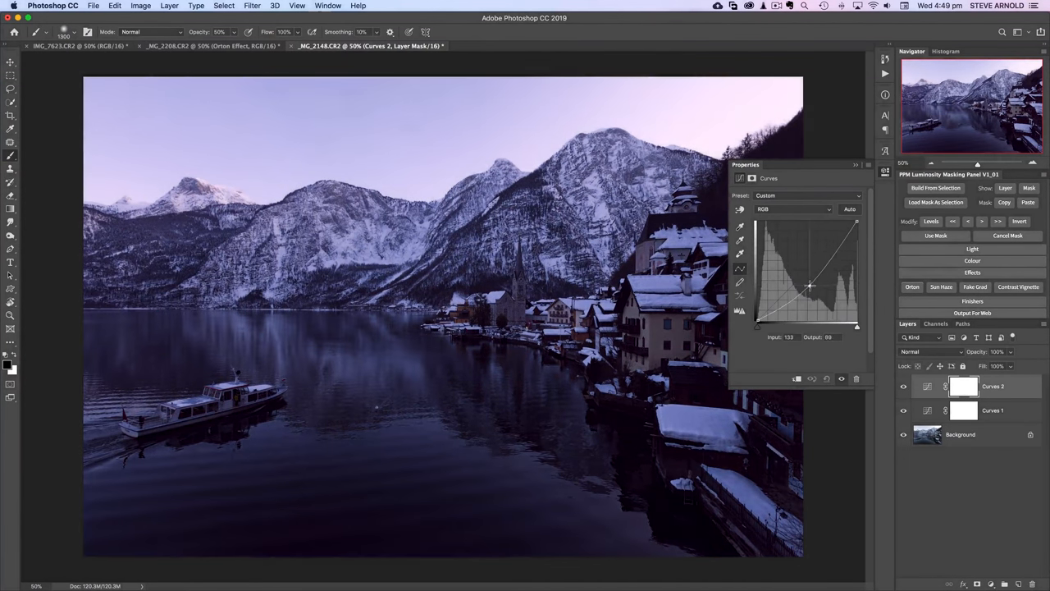
Step: Nudge the second Curves layer's RGB midtone point slightly down to darken the lake photo
drag(810, 284, 812, 287)
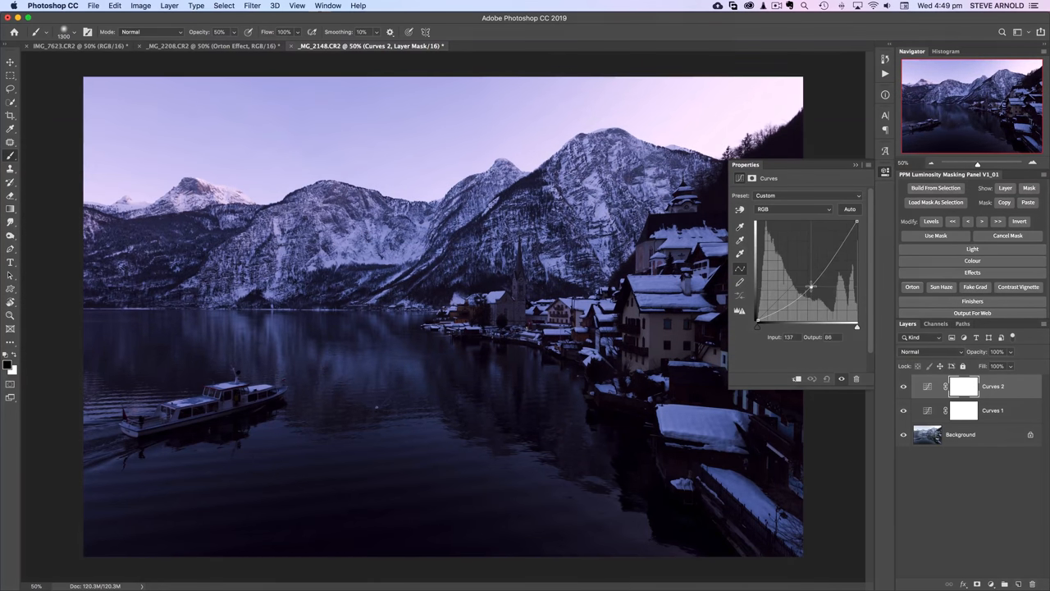